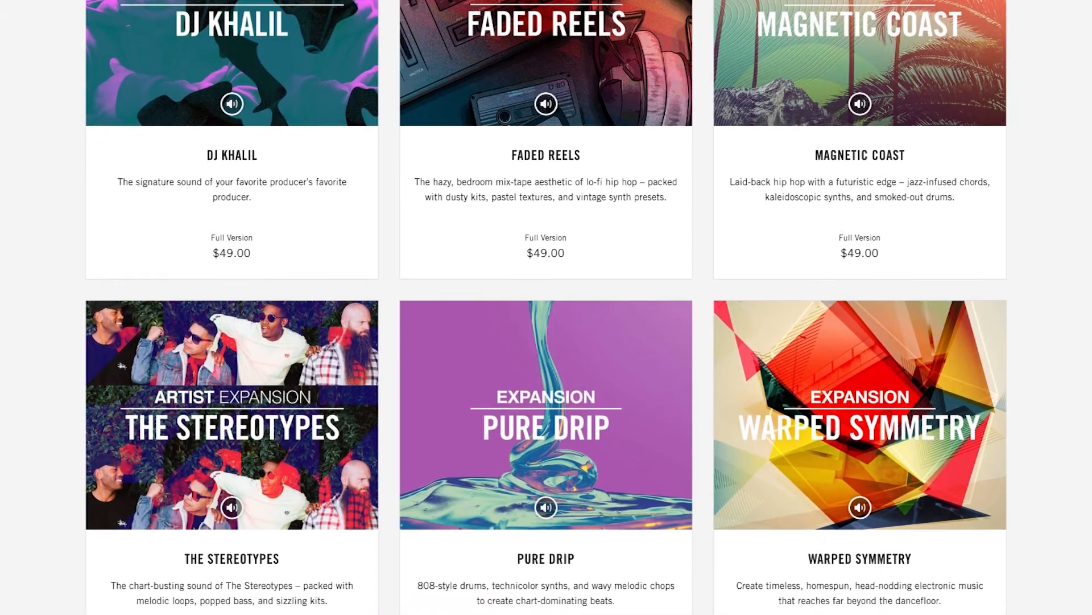
- Load the Black Octopus Tarantino Bass Guitars .adv preset onto a new MIDI track, then select the Horns preset
{"action": "scroll", "scroll_direction": "down", "scroll_amount": 3}
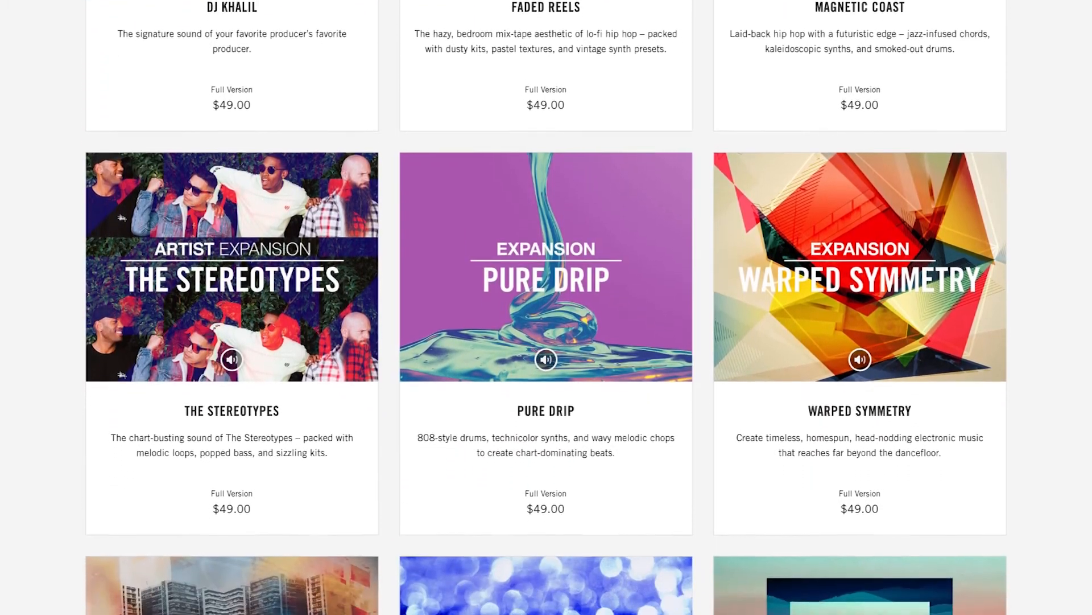
{"action": "scroll", "scroll_direction": "down", "scroll_amount": 3}
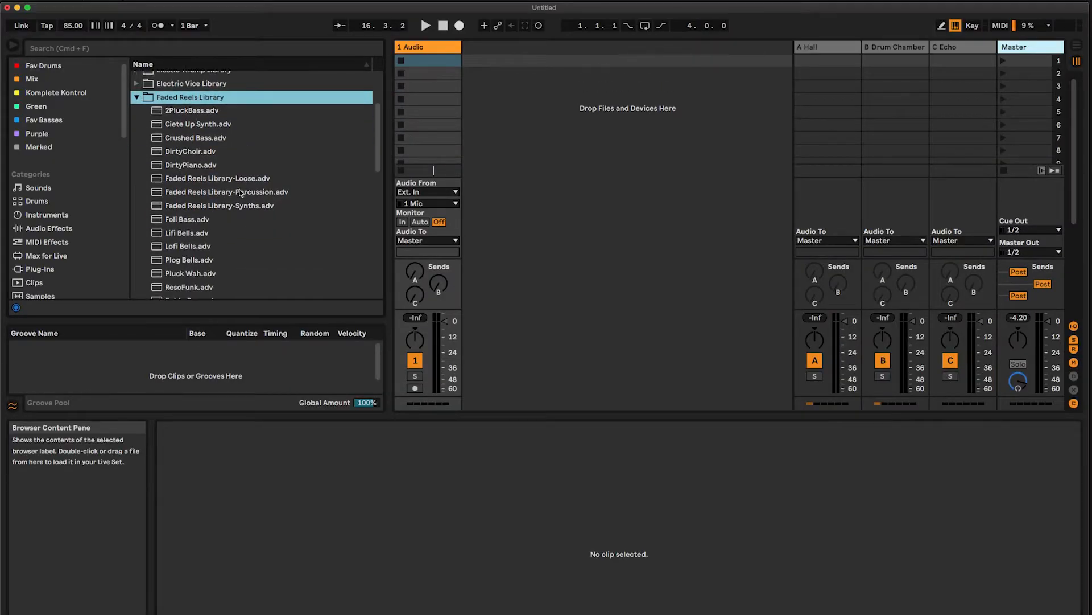
{"action": "left_click", "coordinate": [190, 165]}
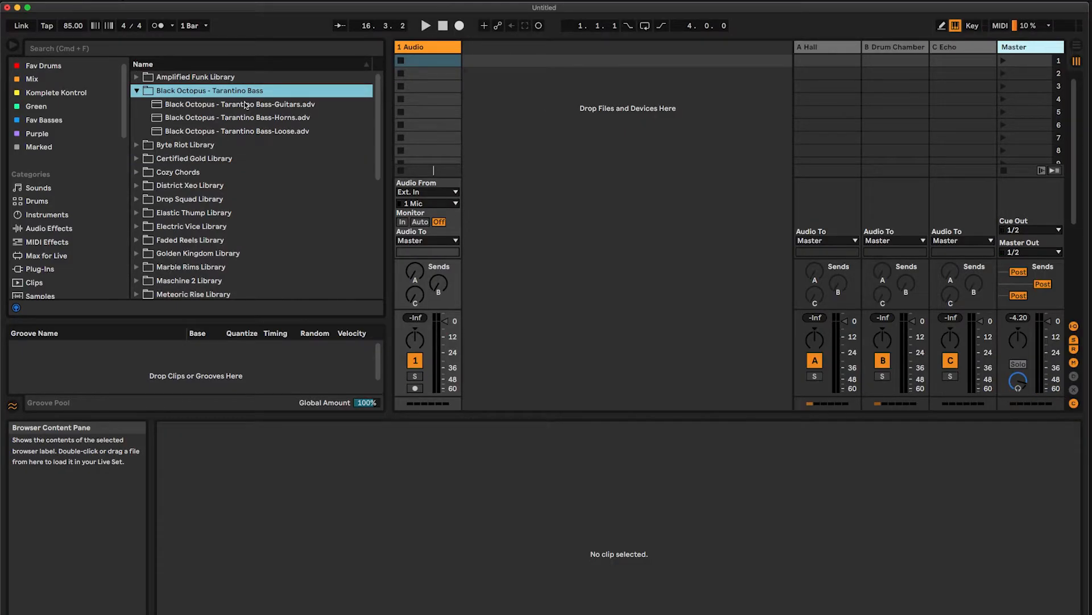
{"action": "mouse_move", "coordinate": [254, 107]}
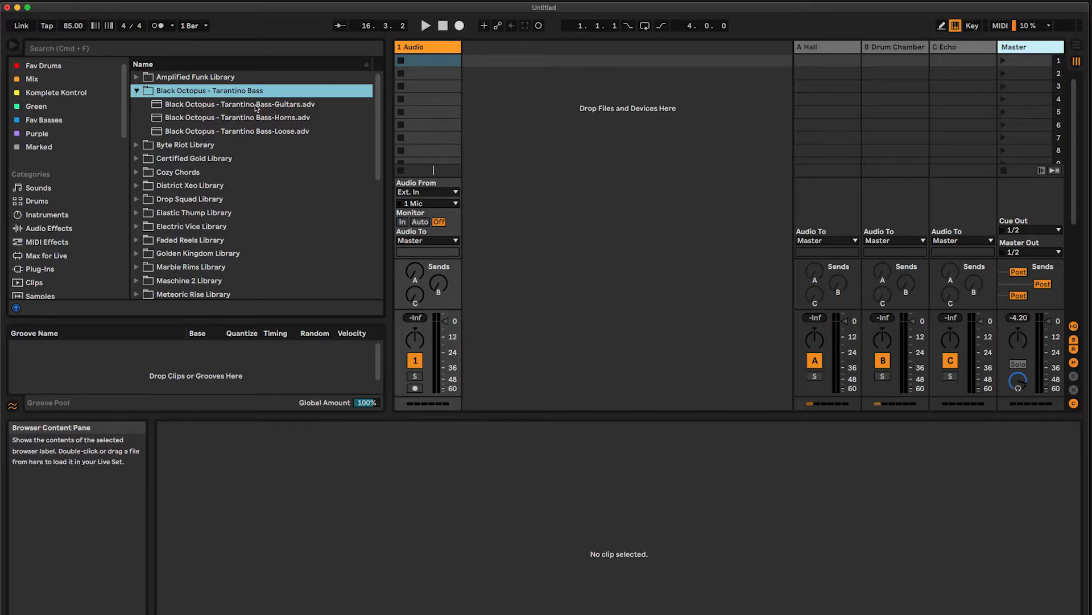
{"action": "double_click", "coordinate": [237, 117]}
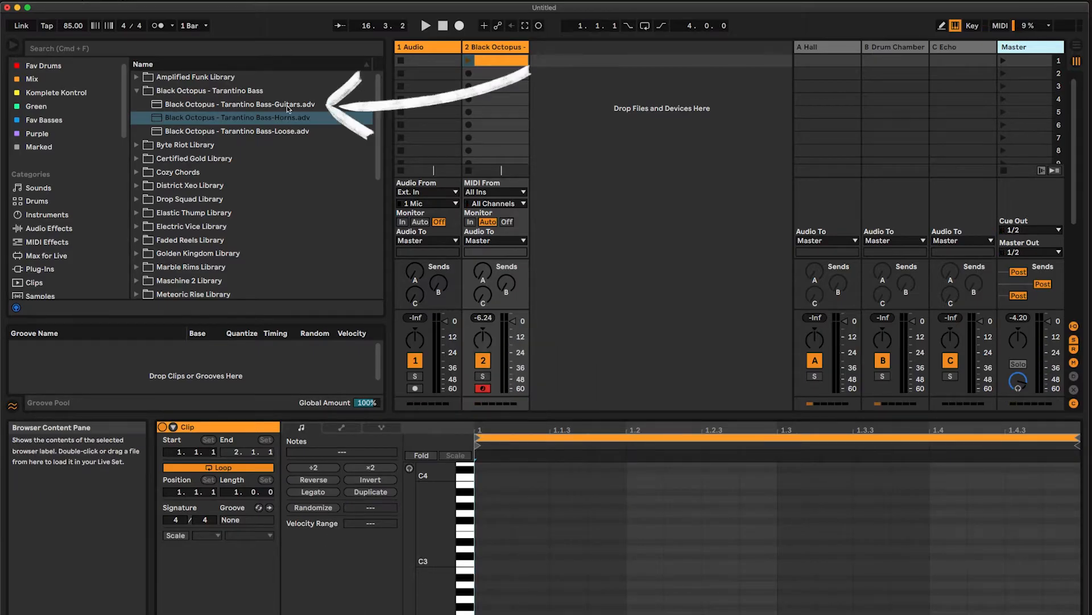
{"action": "left_click", "coordinate": [239, 104]}
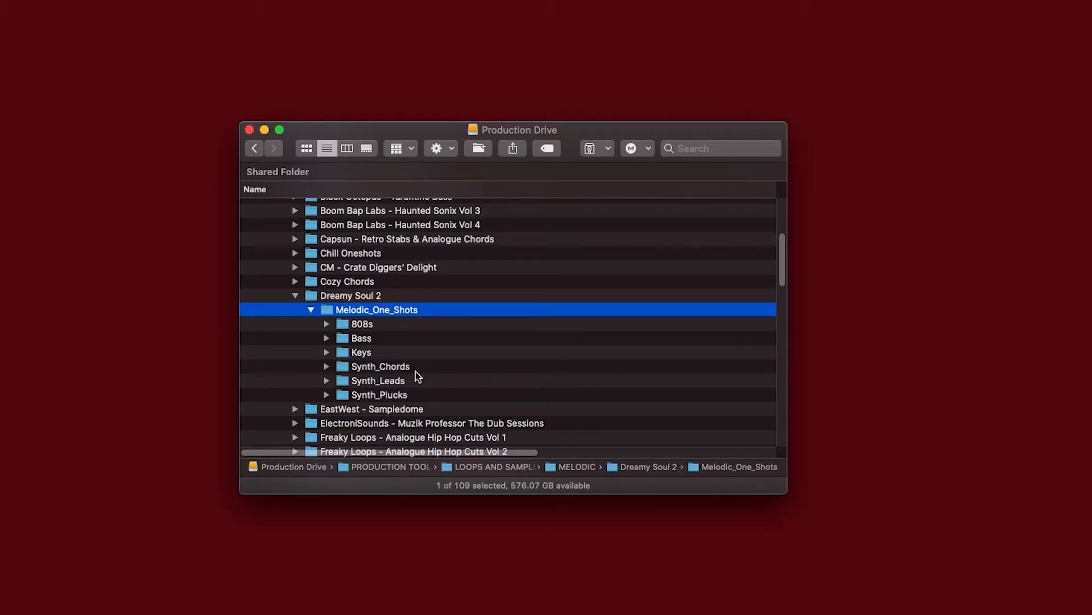
{"action": "mouse_move", "coordinate": [413, 405]}
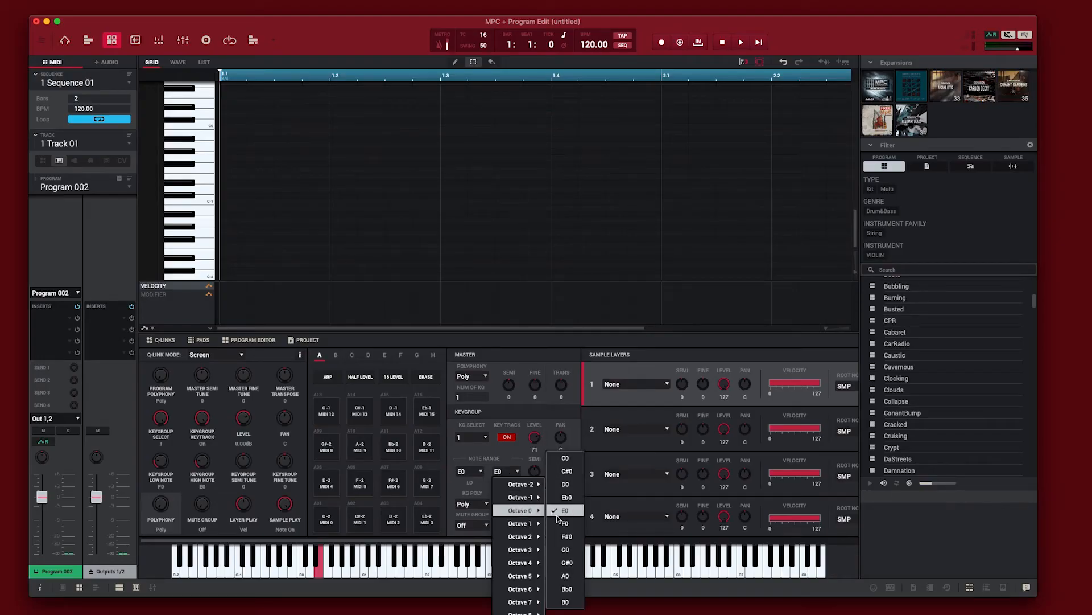
- Set the keygroup note range to span E0 to A0
{"action": "left_click", "coordinate": [566, 574]}
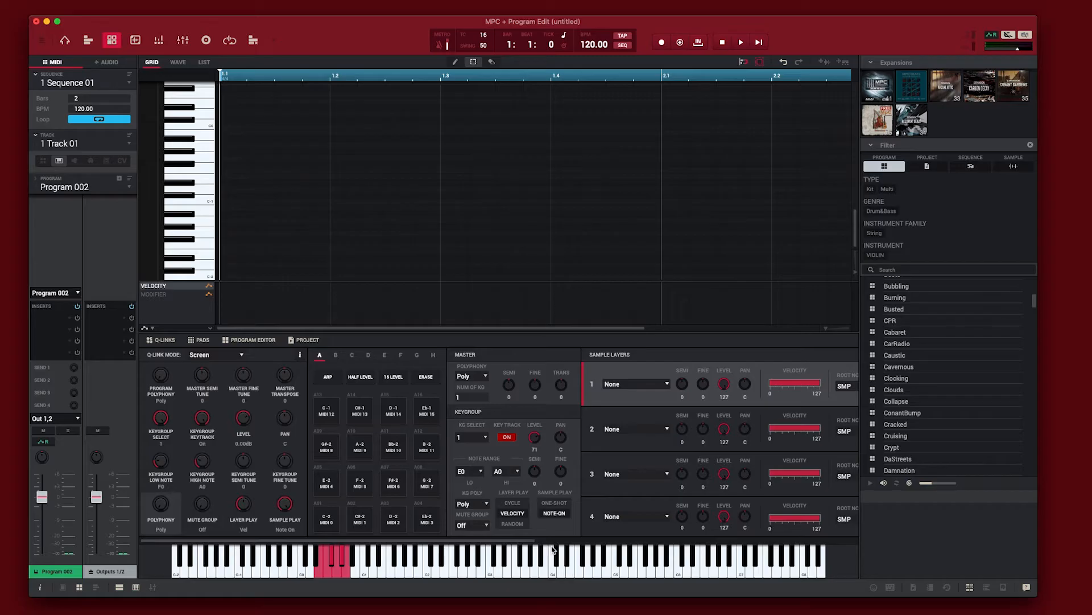
{"action": "mouse_move", "coordinate": [625, 431]}
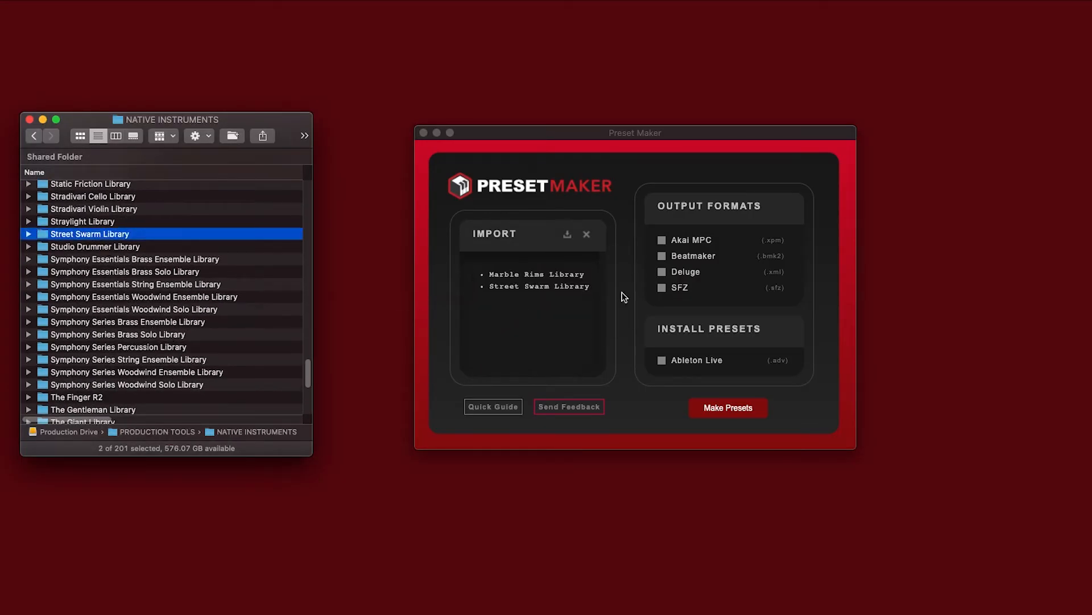
- Run Make Presets to convert the Marble Rims and Street Swarm libraries into presets
{"action": "left_click", "coordinate": [727, 407]}
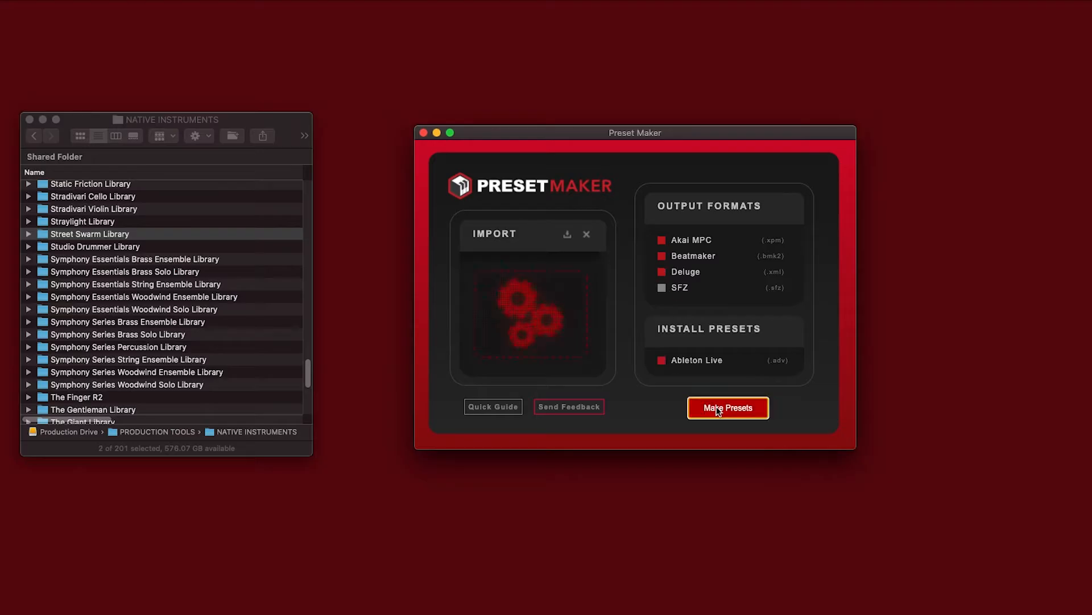
{"action": "left_click", "coordinate": [727, 407]}
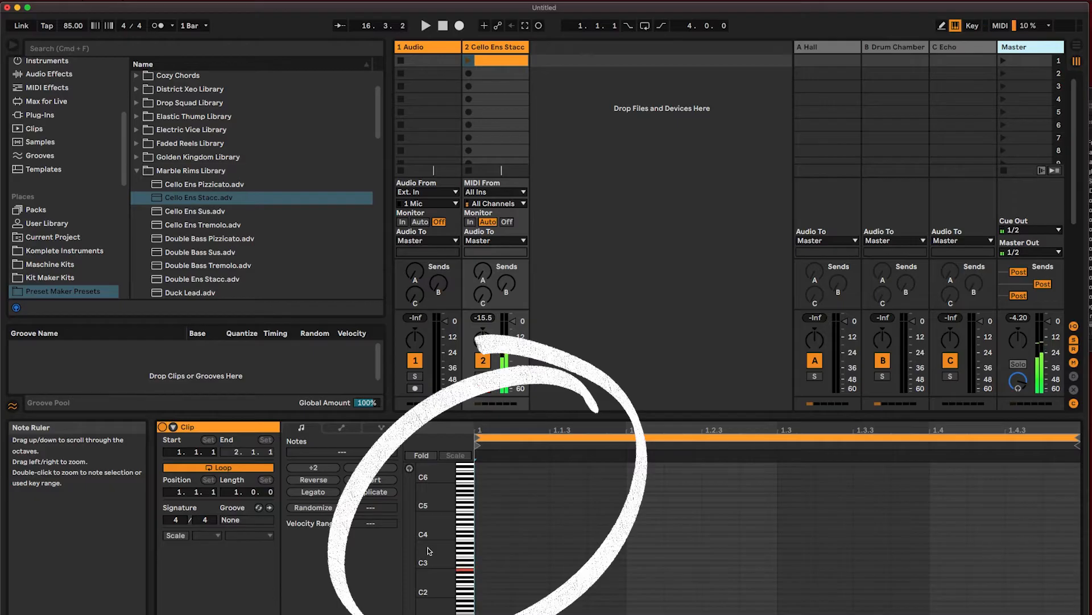
- Load the Marble Rims Moog Bass 2 .adv preset onto track 2, replacing Cello Ens Stacc
{"action": "left_click", "coordinate": [195, 213]}
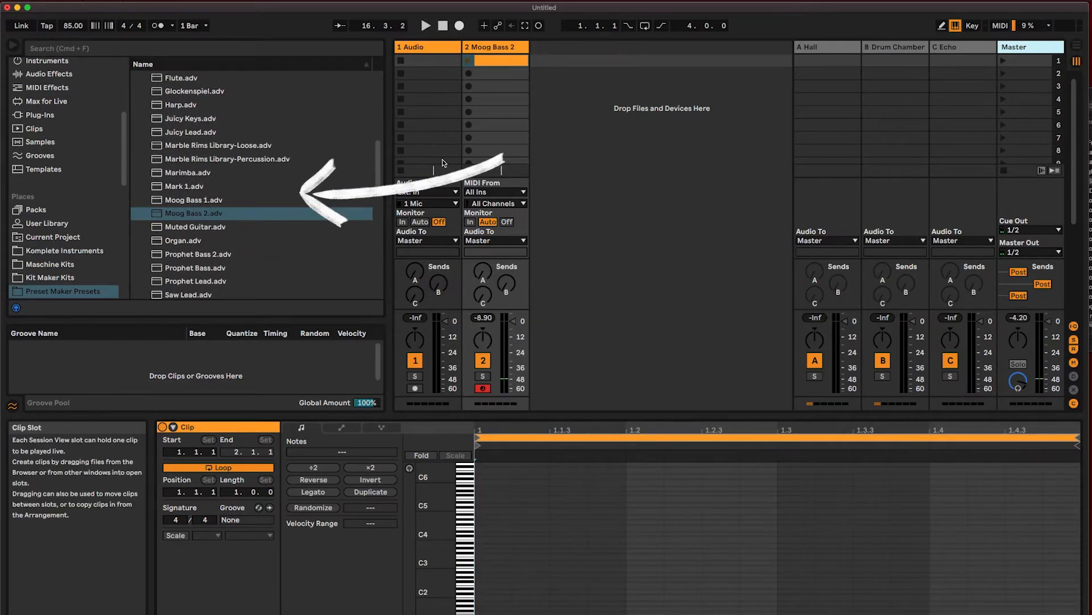